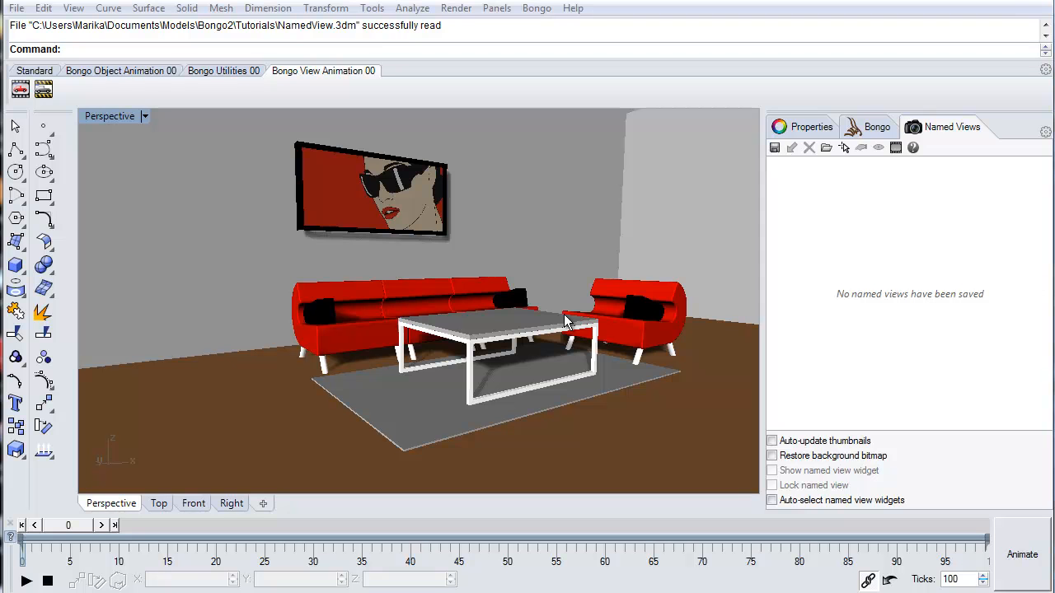
pyautogui.moveTo(511, 316)
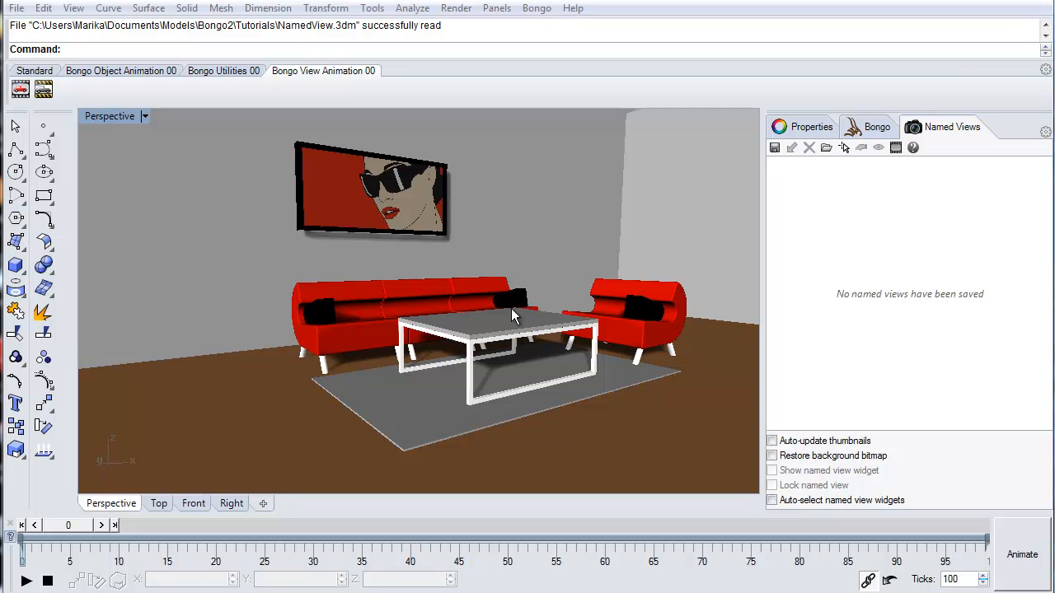
pyautogui.moveTo(484, 317)
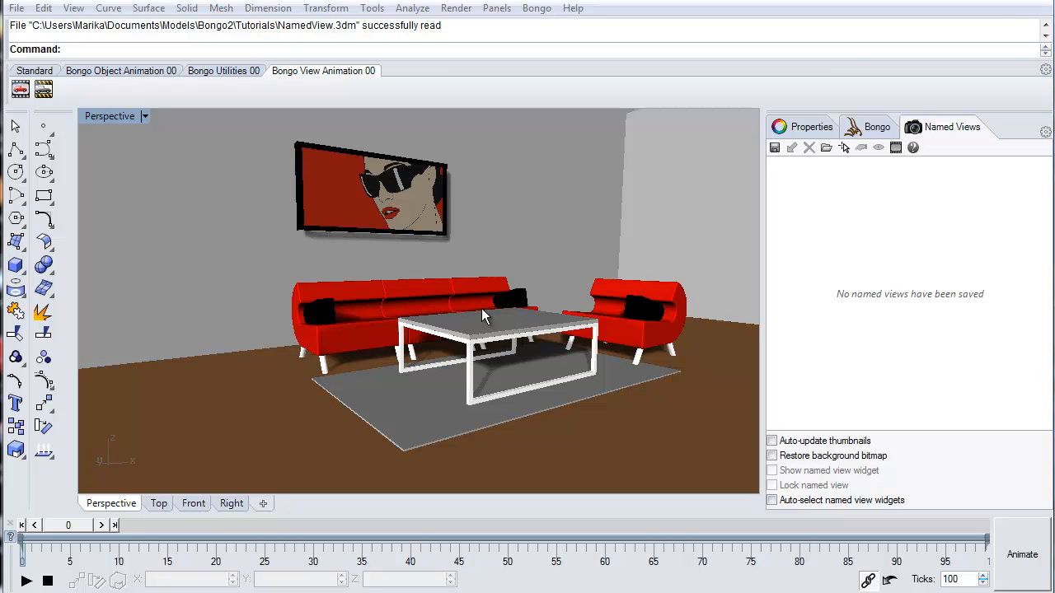
# Step: Orbit the perspective camera to a slightly different angle on the living room
pyautogui.moveTo(486, 316); pyautogui.dragTo(484, 320)
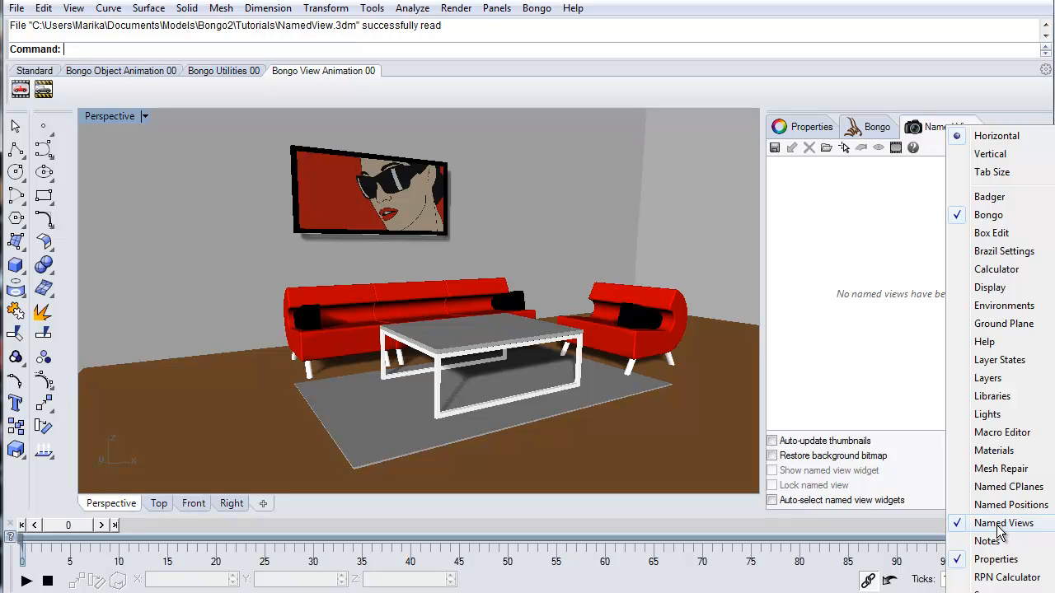
pyautogui.click(496, 7)
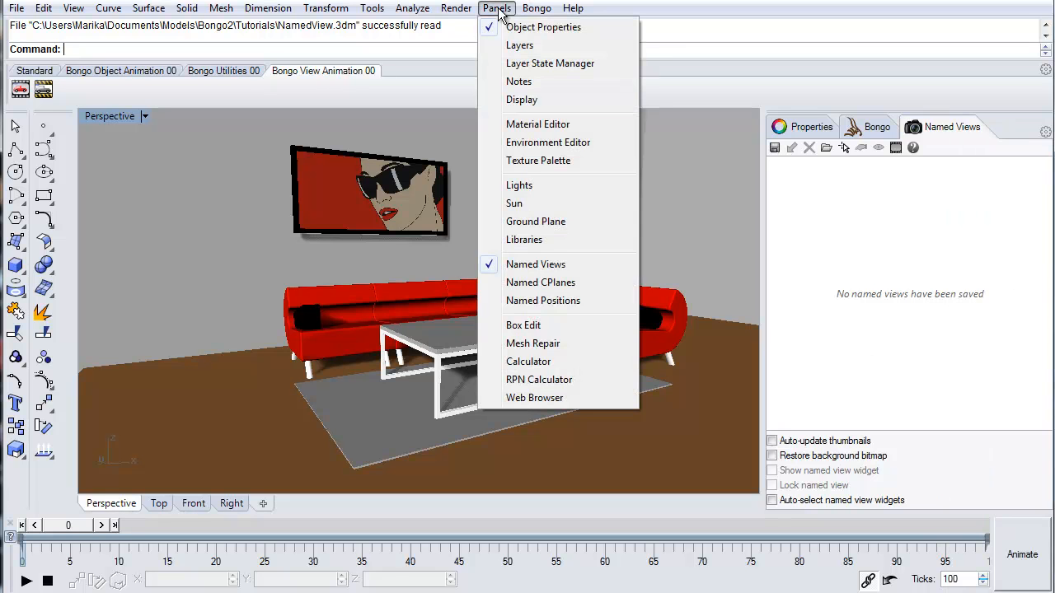
pyautogui.moveTo(1005, 124)
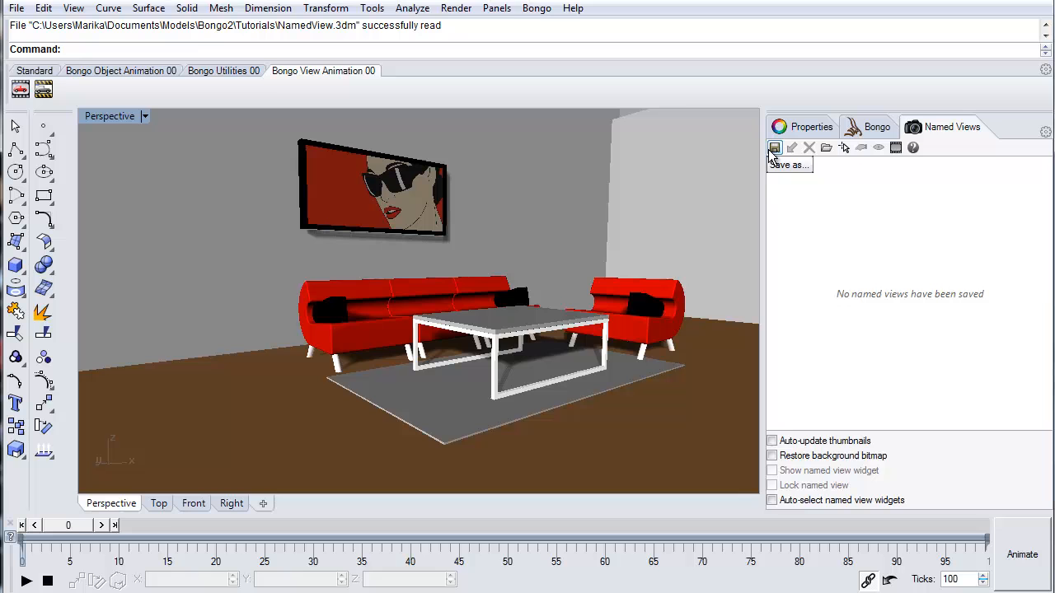
# Step: Save four successive camera angles of the living room as named views 1, 2, 3 and 4
pyautogui.click(775, 148)
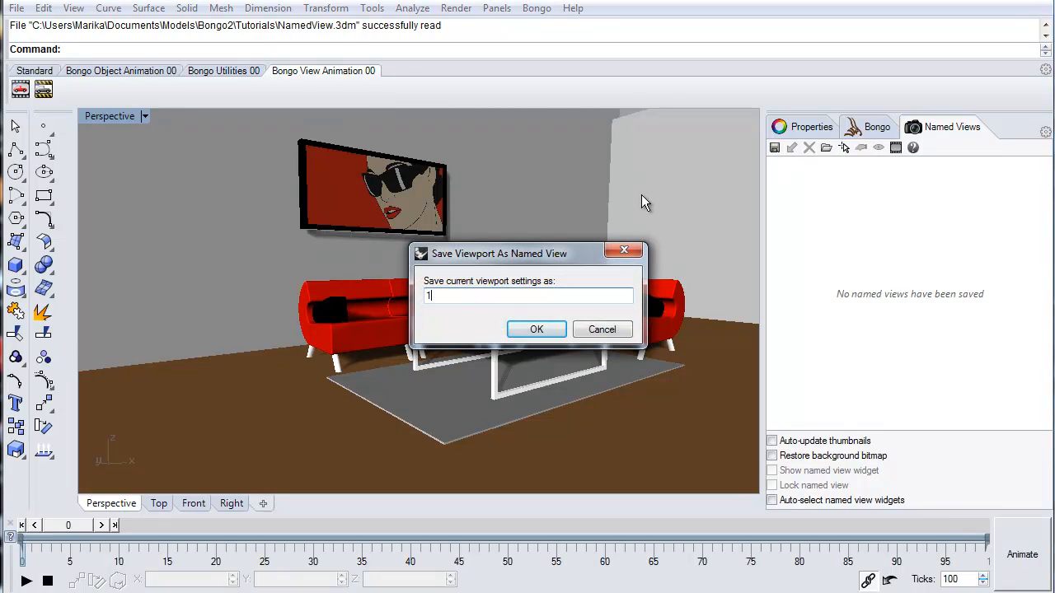
pyautogui.click(536, 329)
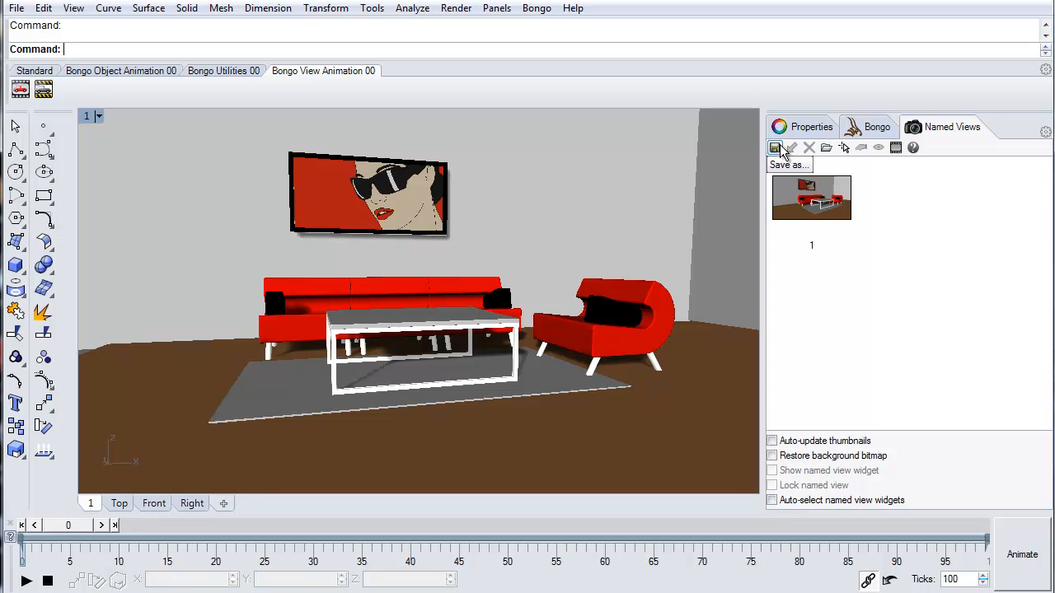
pyautogui.click(775, 147)
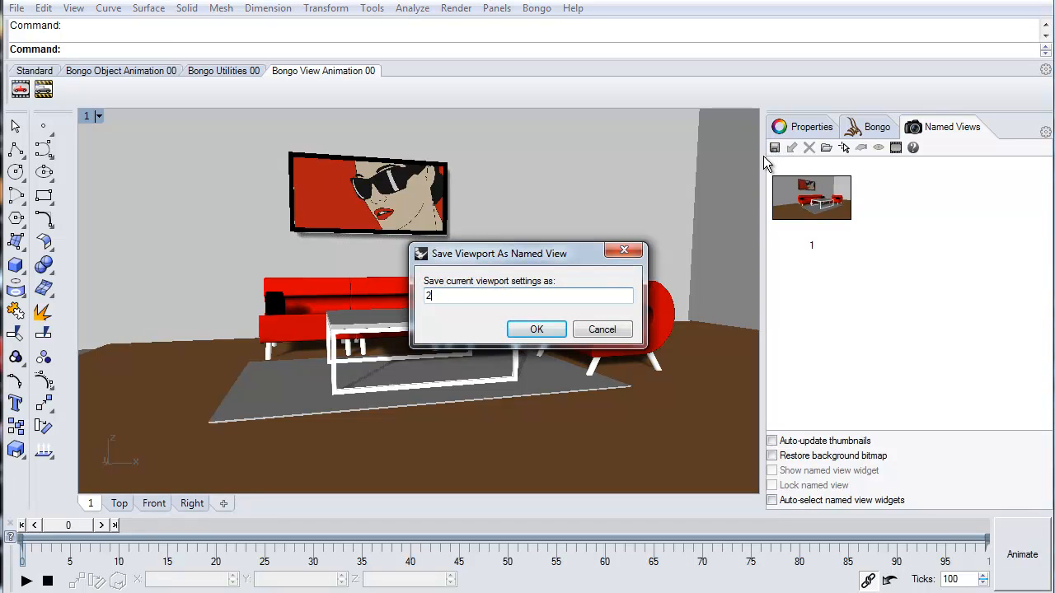
pyautogui.click(538, 330)
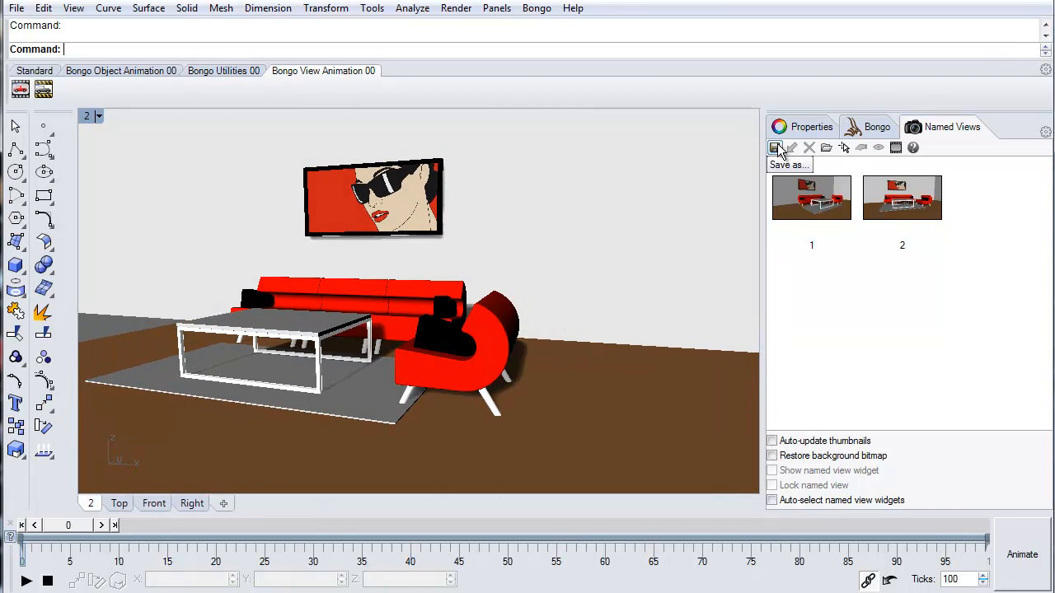
pyautogui.click(774, 148)
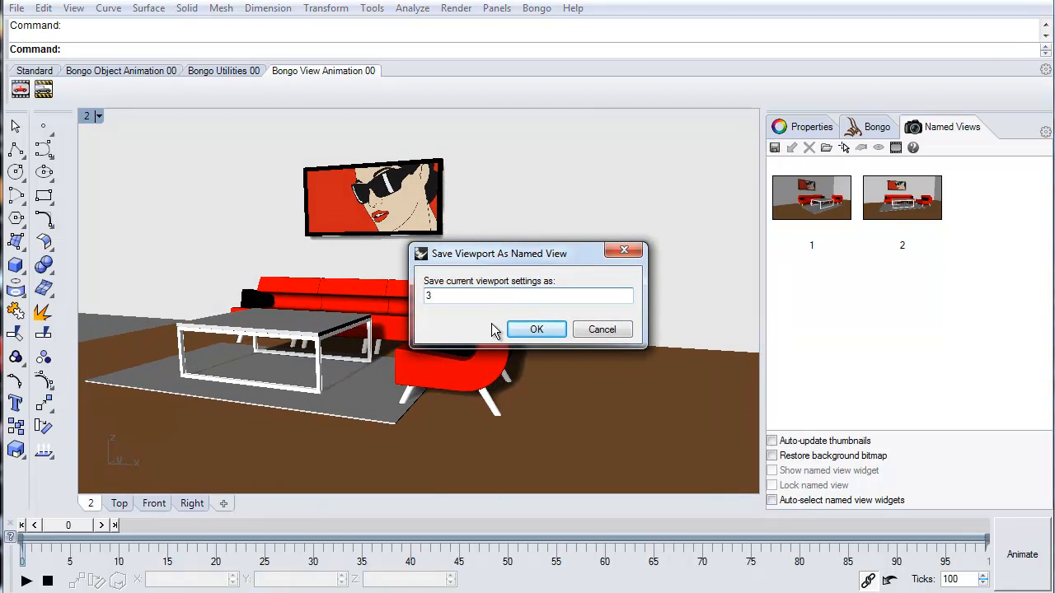
pyautogui.click(538, 329)
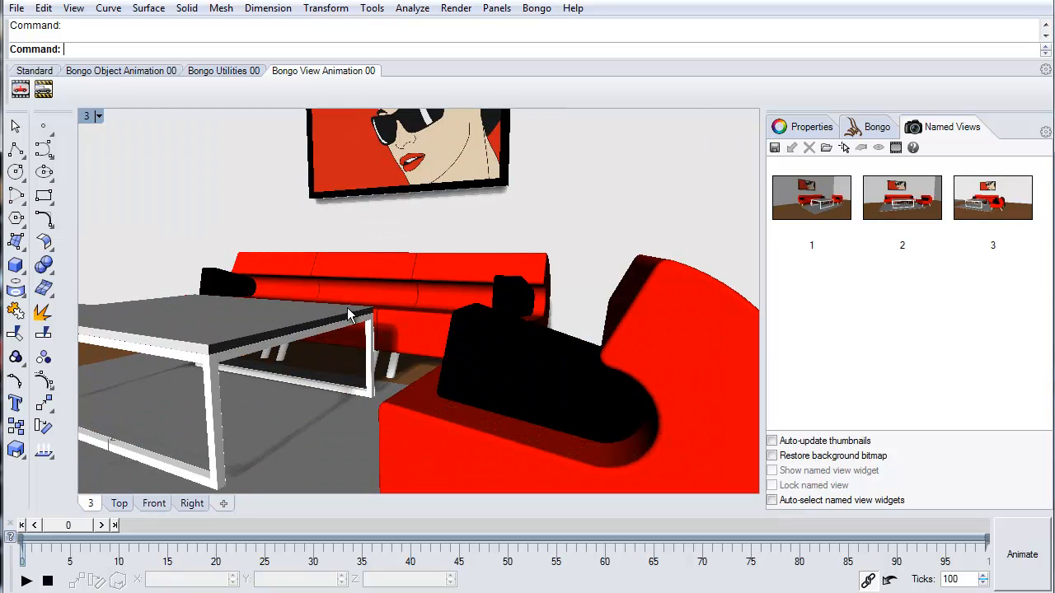
pyautogui.click(775, 148)
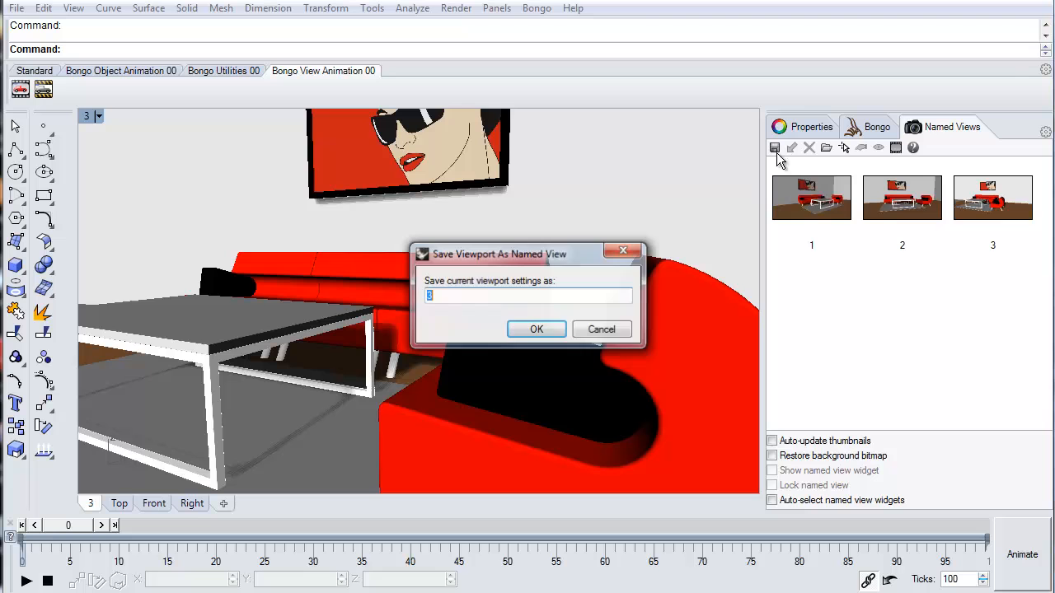
pyautogui.click(538, 330)
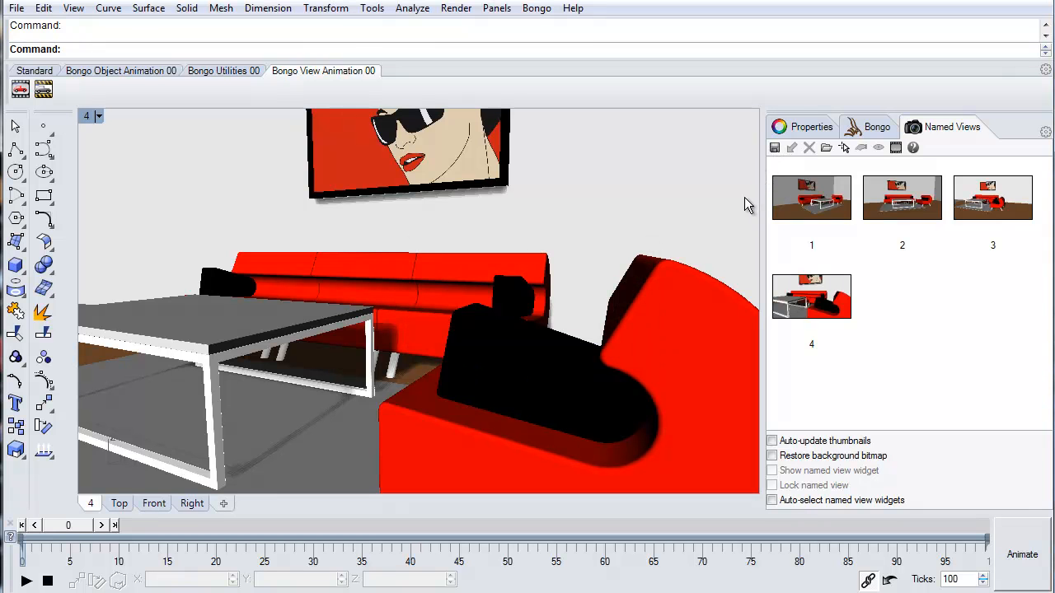
pyautogui.moveTo(550, 341)
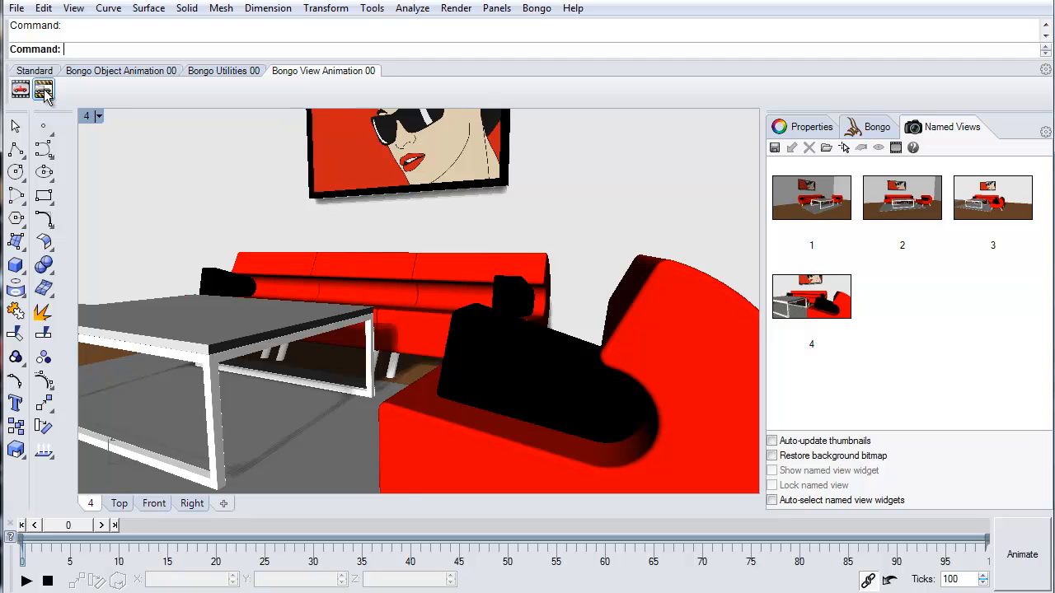
# Step: Add all four named views, 1 through 4, to a new named view animation list
pyautogui.click(43, 91)
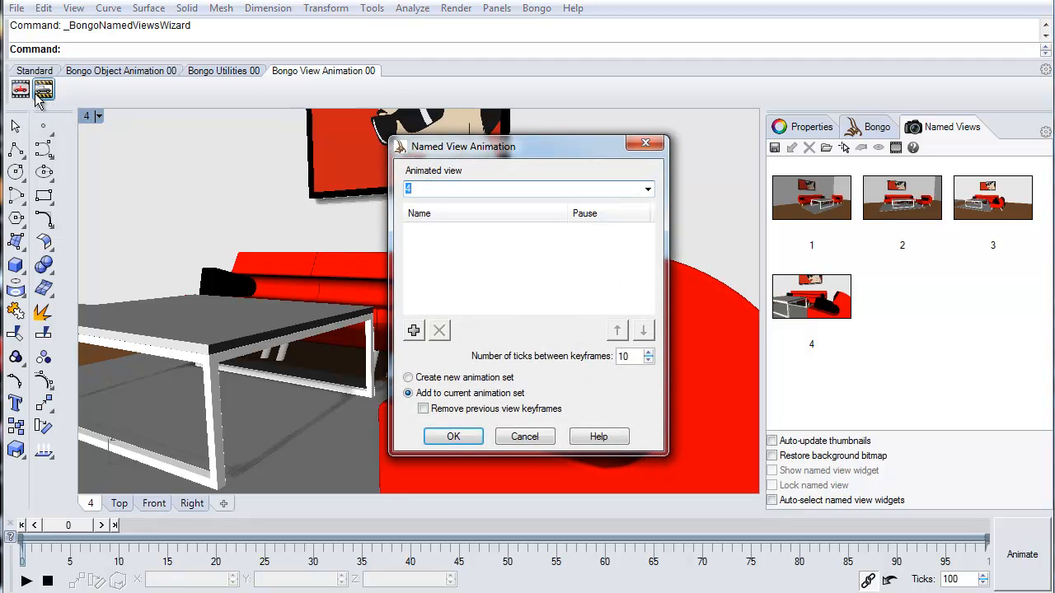
pyautogui.moveTo(185, 113)
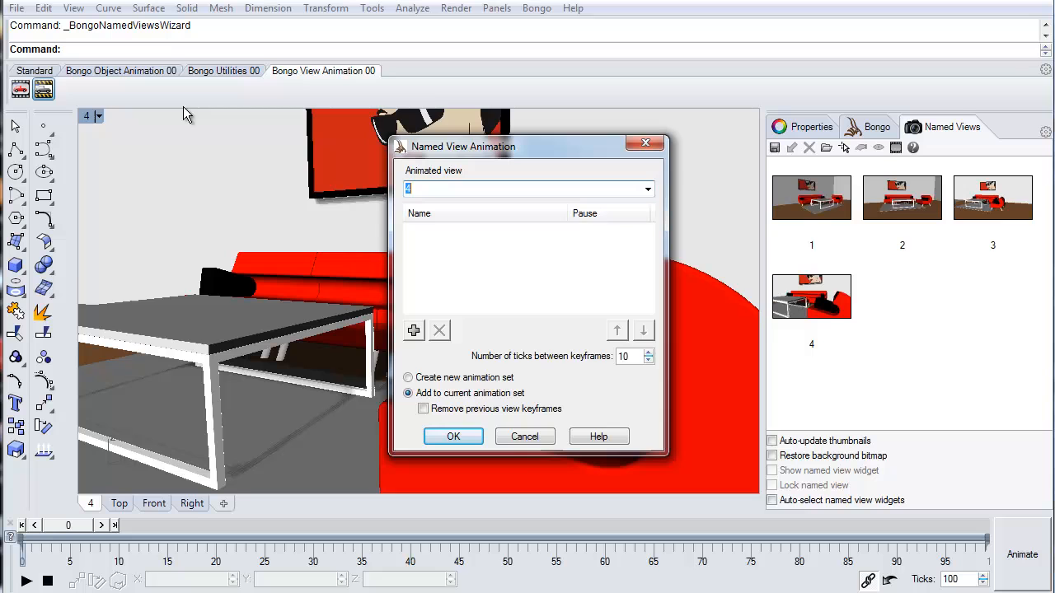
pyautogui.click(413, 329)
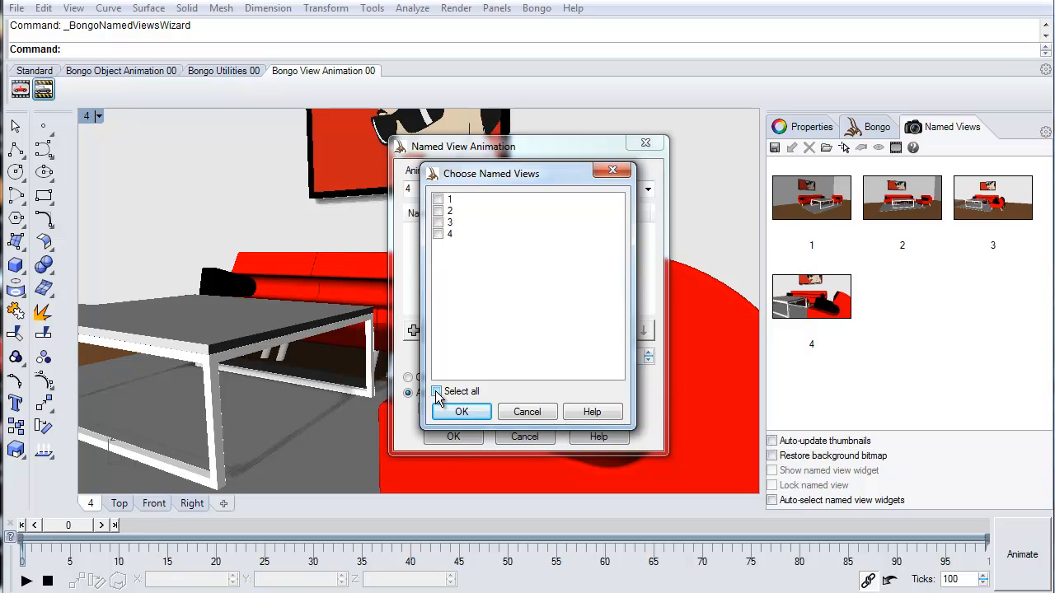
pyautogui.click(437, 392)
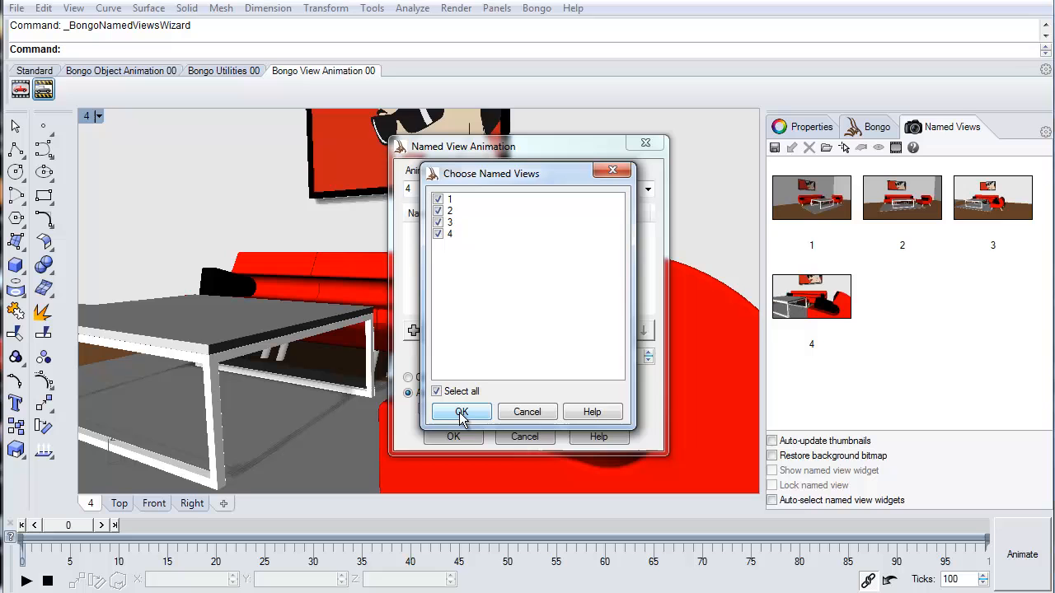
pyautogui.click(462, 412)
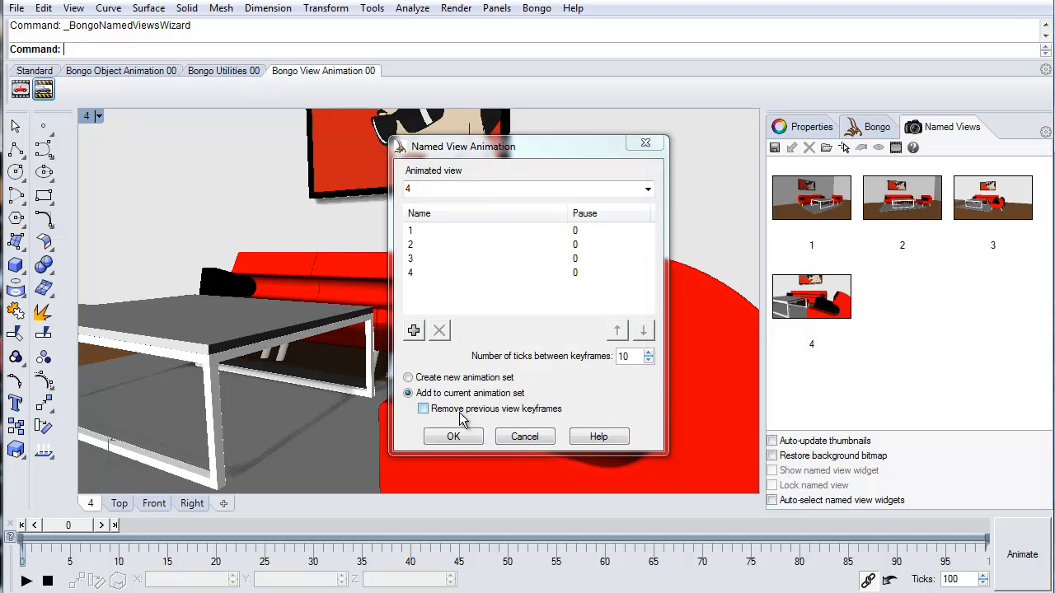
# Step: Repeat view 1 as a fifth list entry and set 20 ticks between keyframes
pyautogui.click(412, 329)
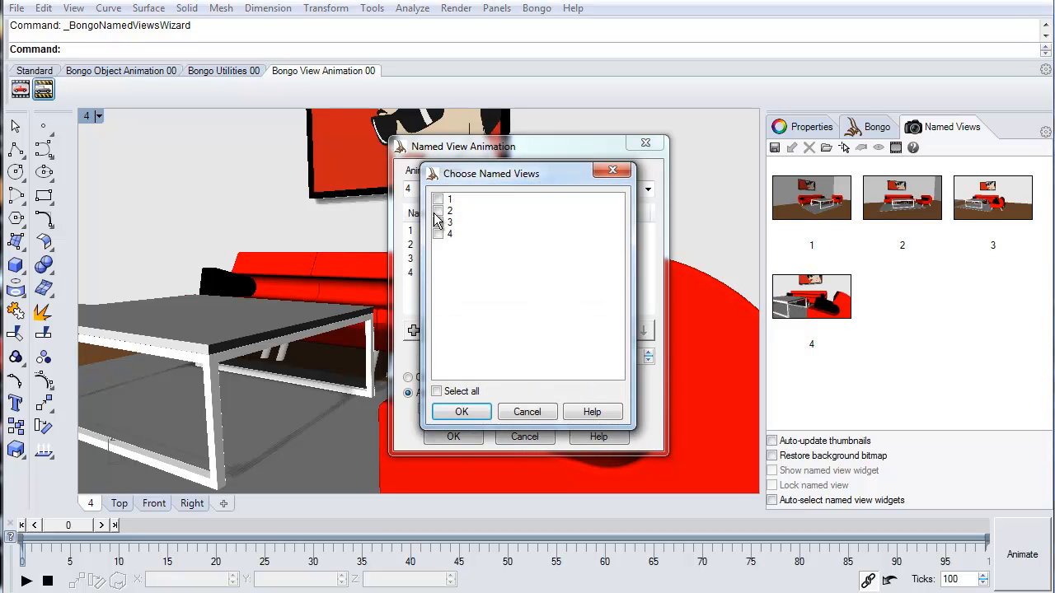
pyautogui.click(462, 412)
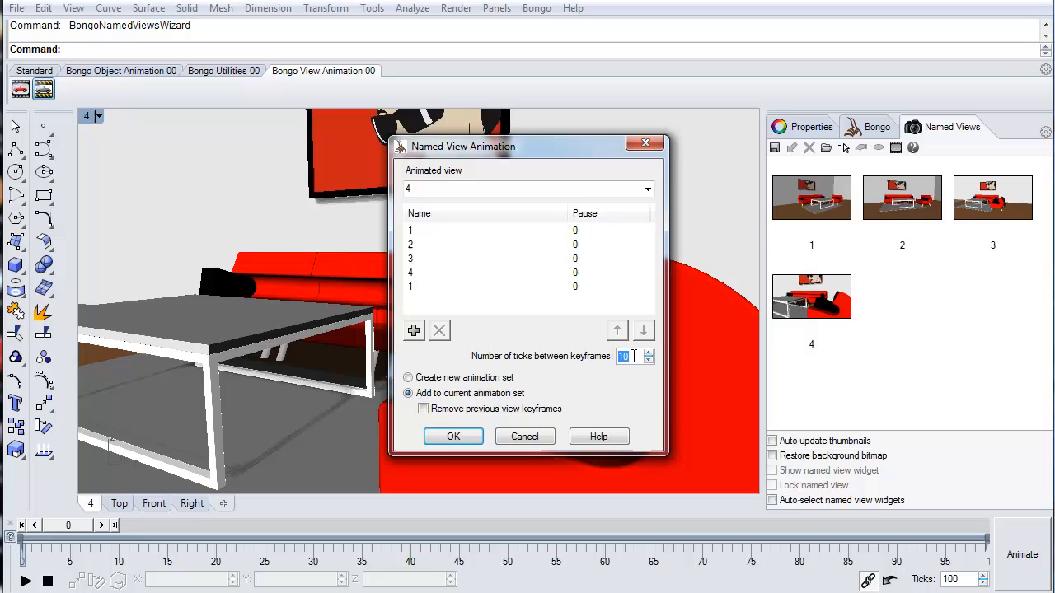
pyautogui.click(647, 353)
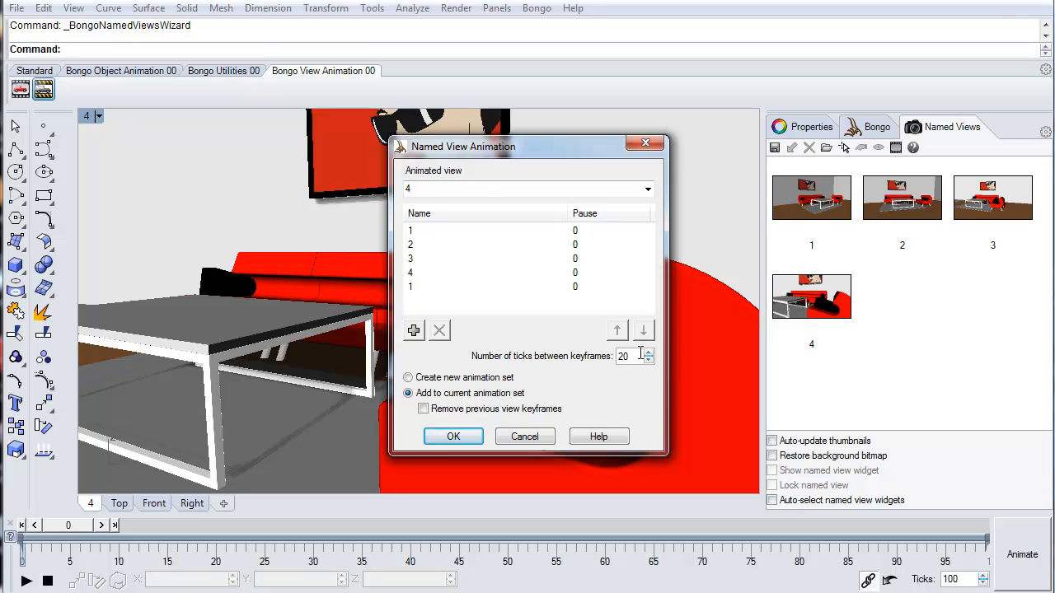
# Step: Create the five view keyframes on the Bongo timeline and play the camera animation
pyautogui.click(453, 435)
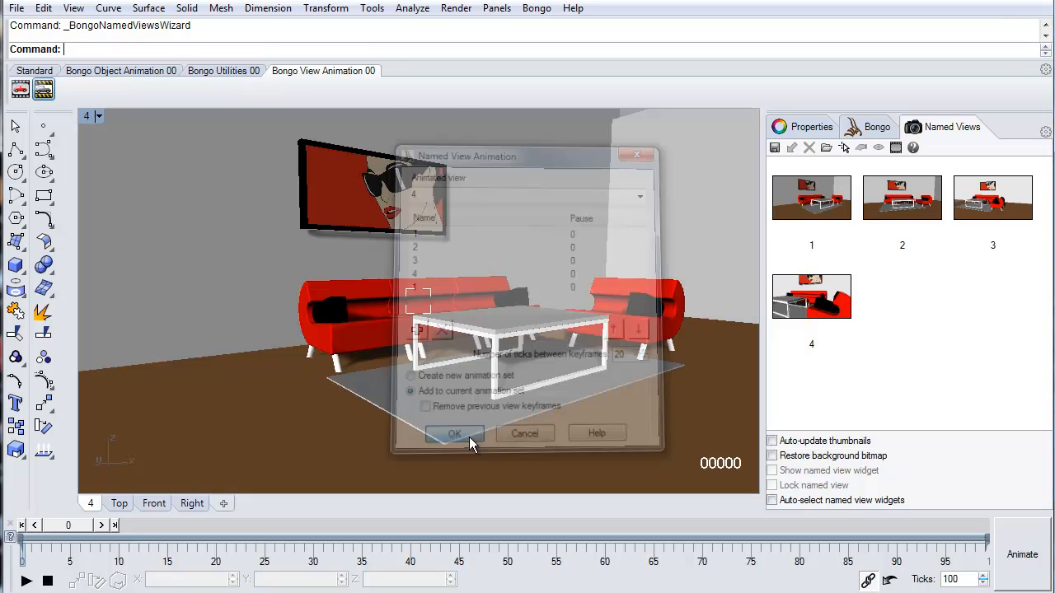
pyautogui.click(453, 432)
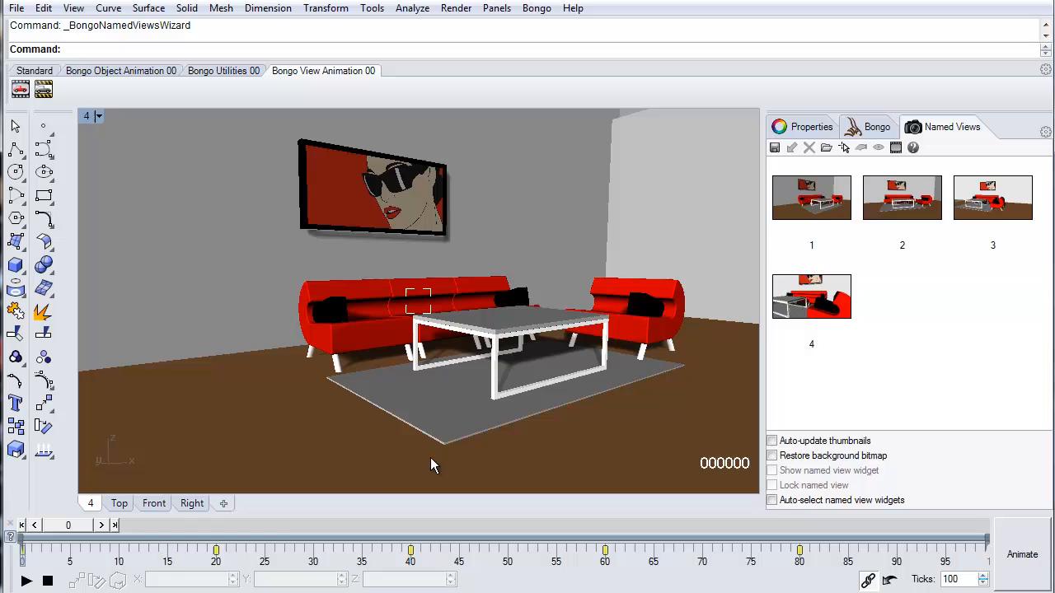
pyautogui.click(26, 580)
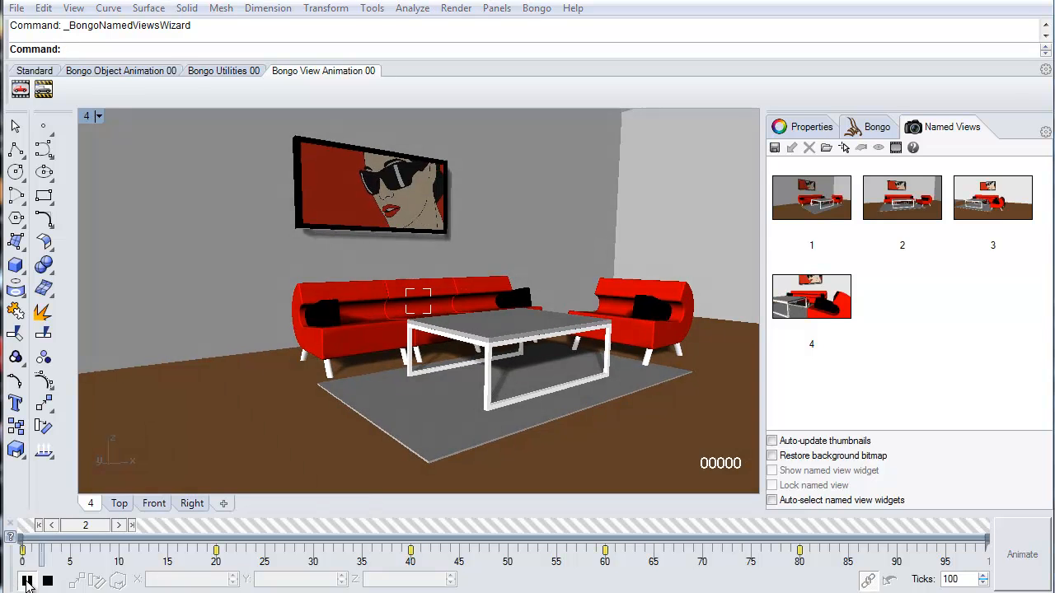